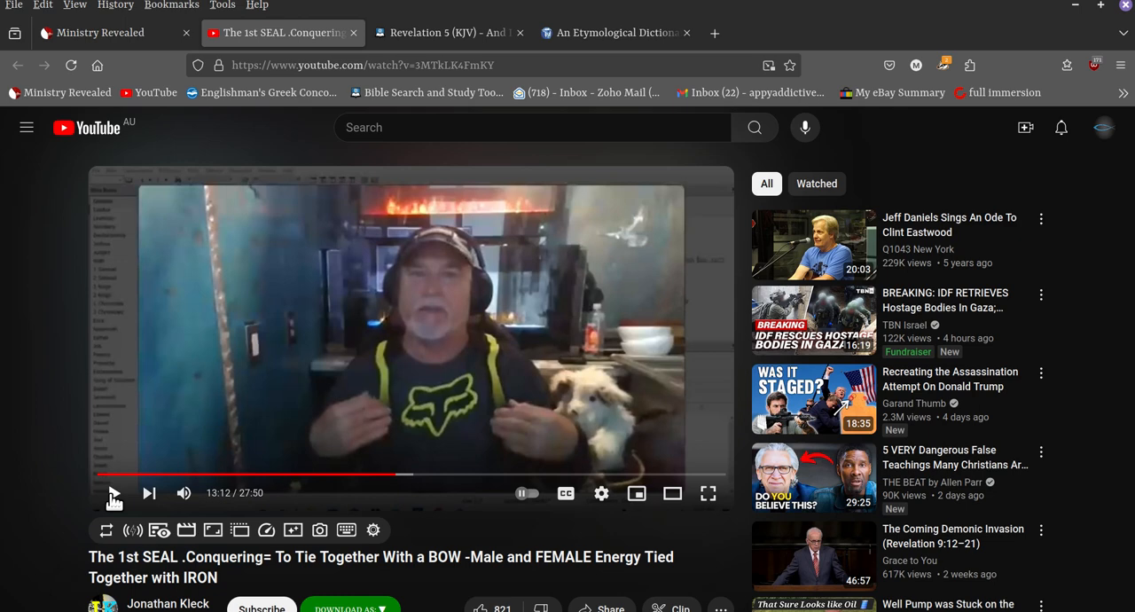
Play the first-seal sermon from 13:12 with a pause at 13:19, then show the Revelation 5 KJV tab
{"action": "left_click", "coordinate": [114, 493]}
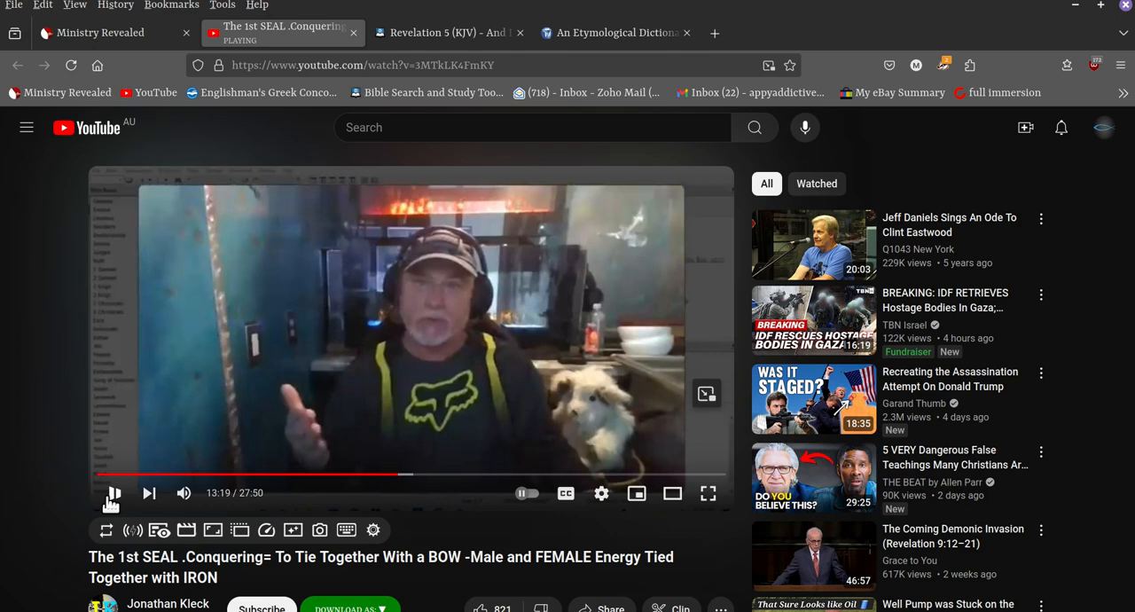
{"action": "left_click", "coordinate": [113, 493]}
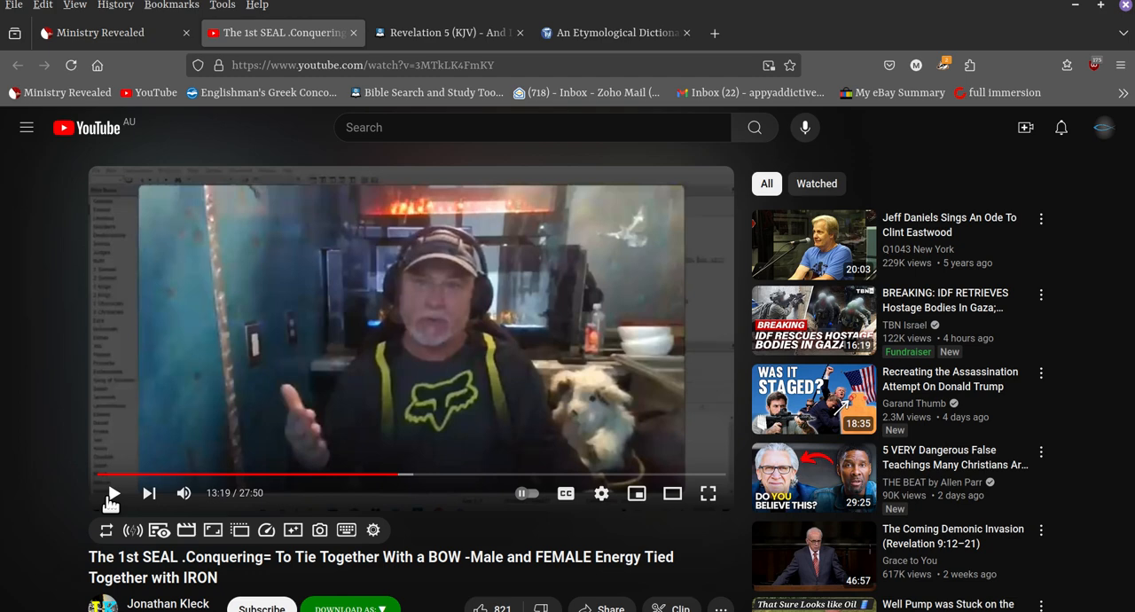
{"action": "left_click", "coordinate": [113, 493]}
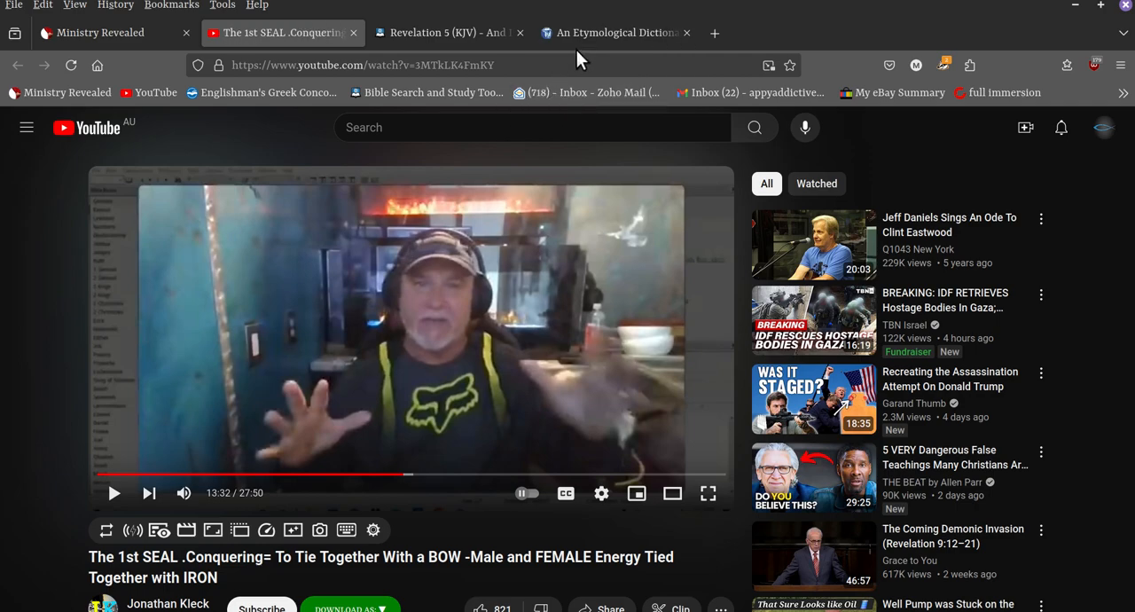
{"action": "left_click", "coordinate": [448, 32]}
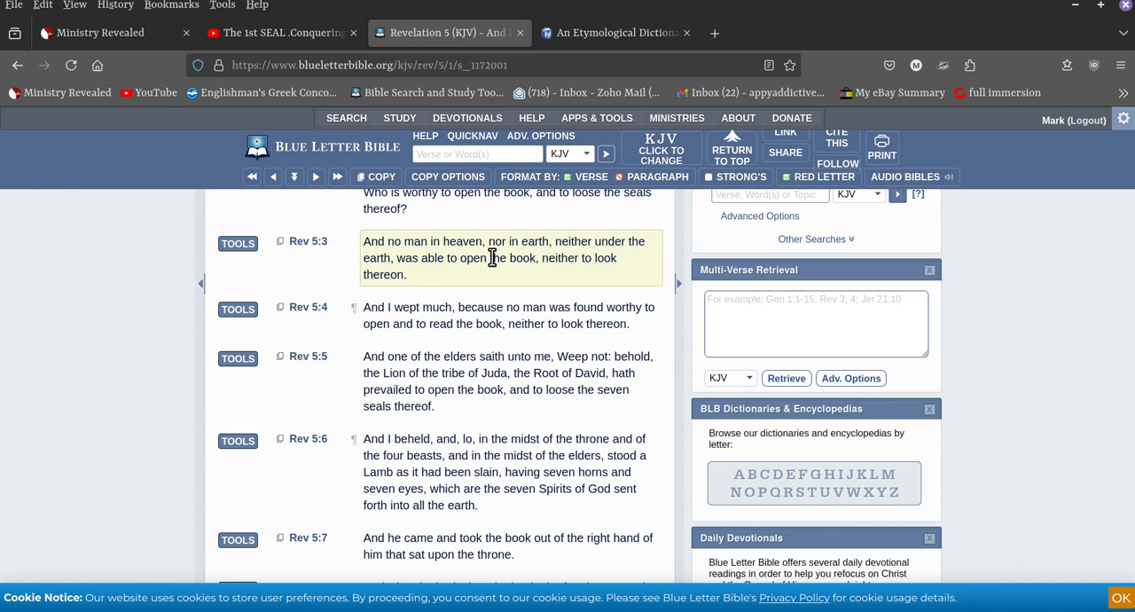
{"action": "mouse_move", "coordinate": [617, 262]}
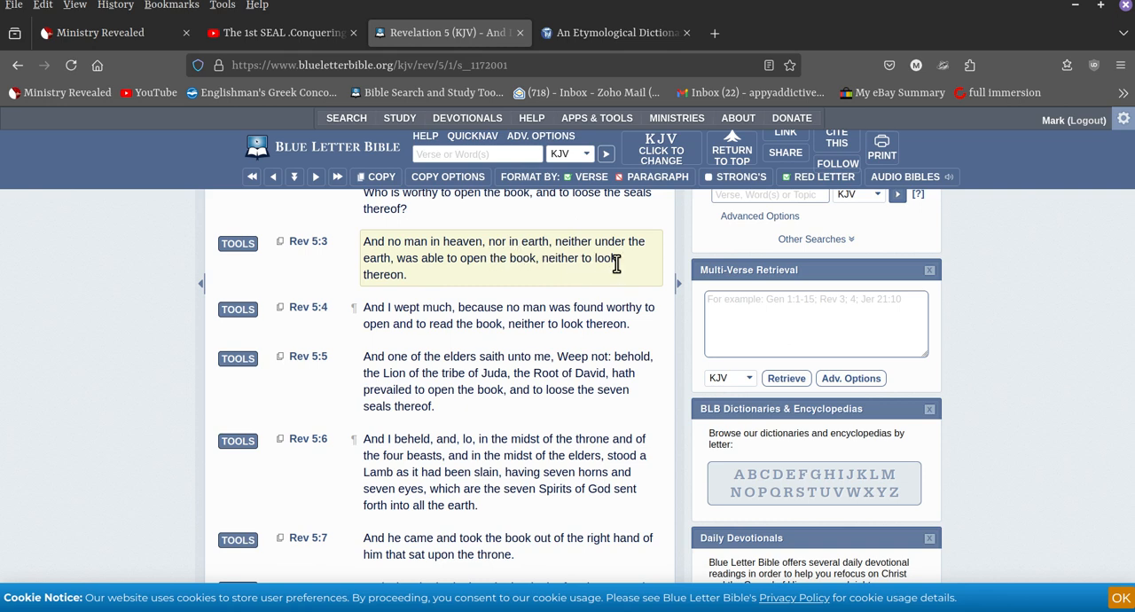
{"action": "mouse_move", "coordinate": [485, 278]}
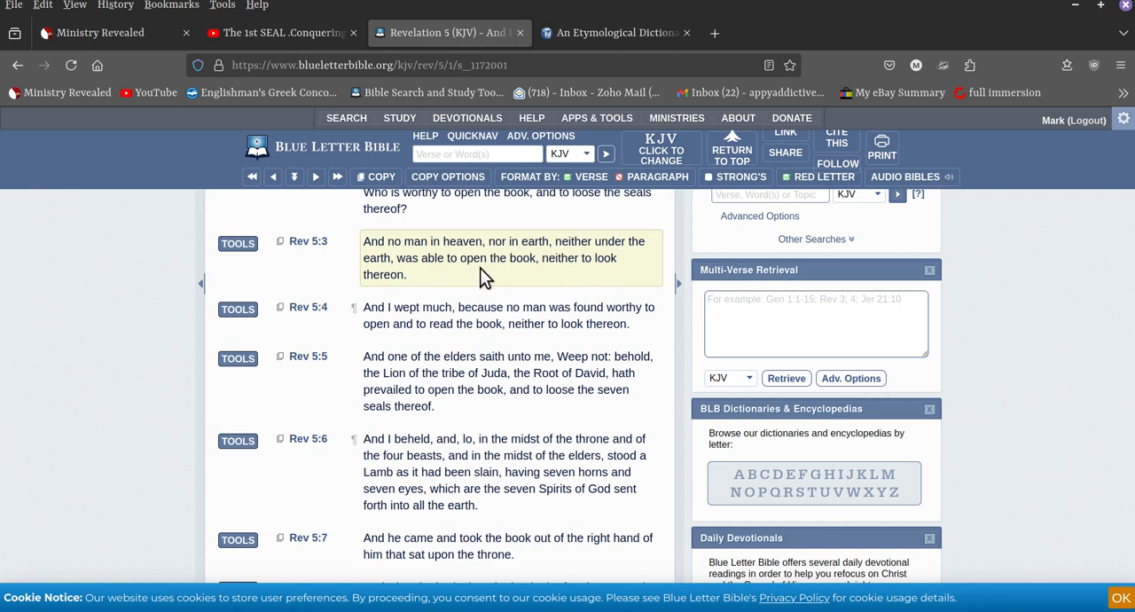
{"action": "mouse_move", "coordinate": [432, 291]}
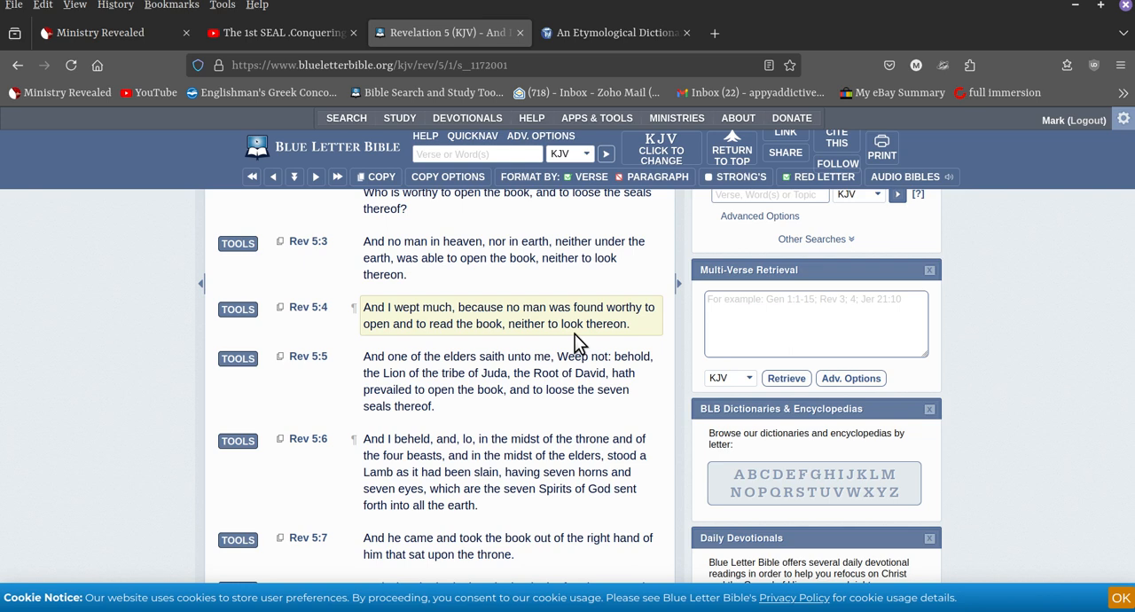
{"action": "mouse_move", "coordinate": [430, 324]}
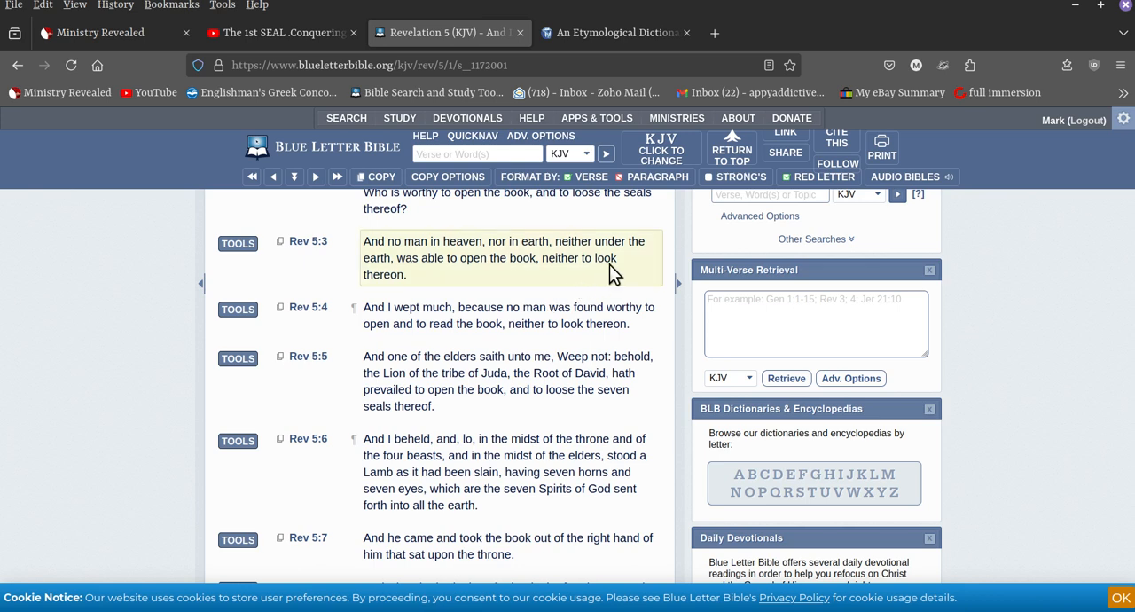
{"action": "mouse_move", "coordinate": [610, 264]}
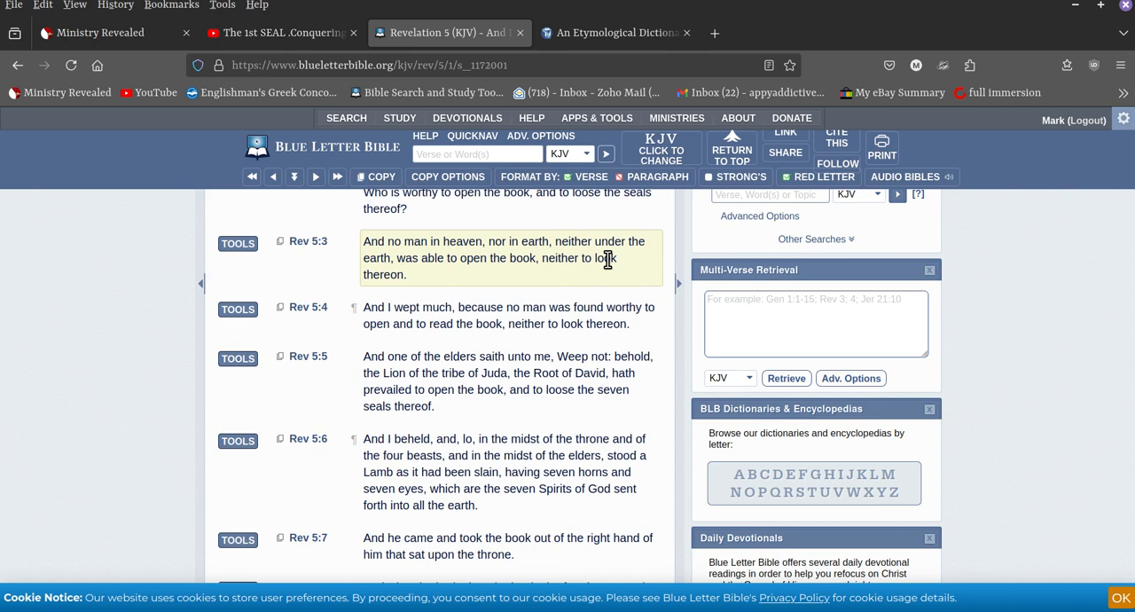
{"action": "mouse_move", "coordinate": [611, 262]}
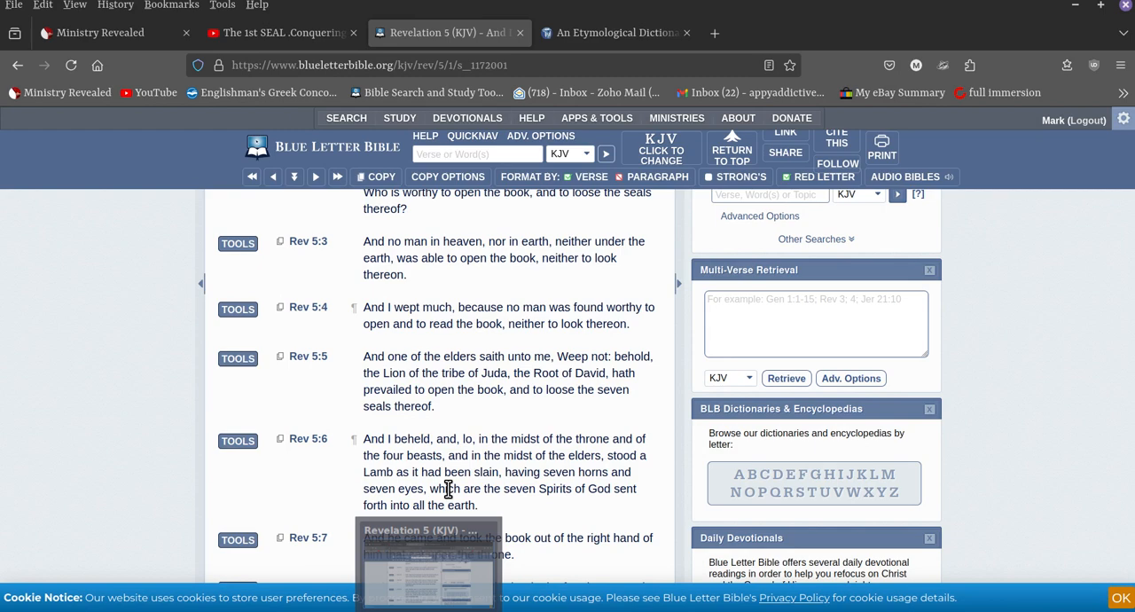
Show the Wikisource Kluge etymological dictionary entry for 'Kleck' ('blot')
{"action": "left_click", "coordinate": [613, 32]}
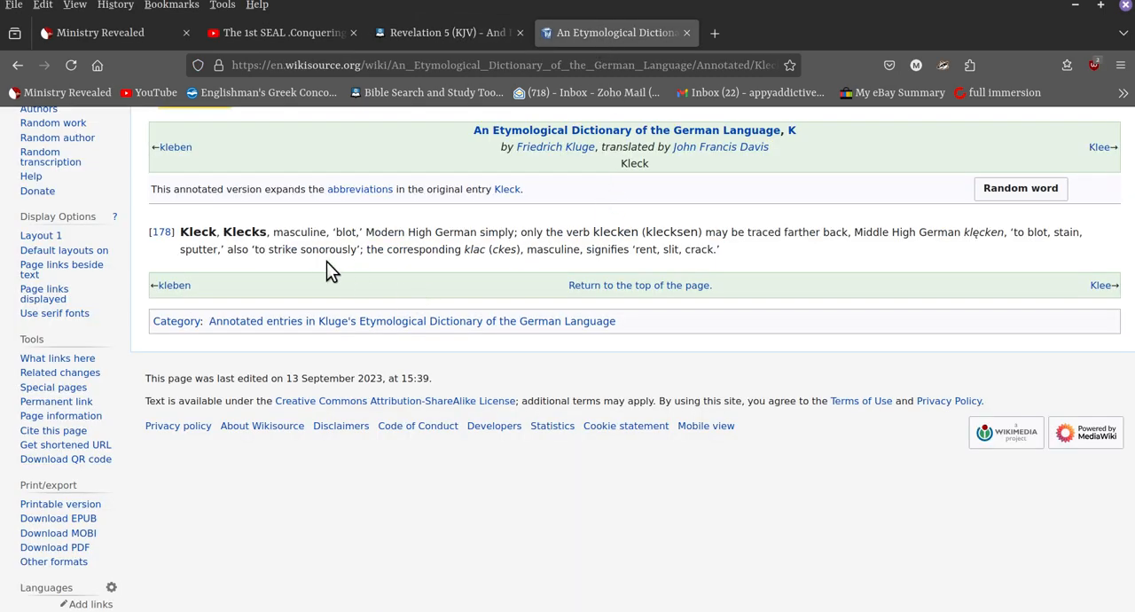
{"action": "mouse_move", "coordinate": [307, 251]}
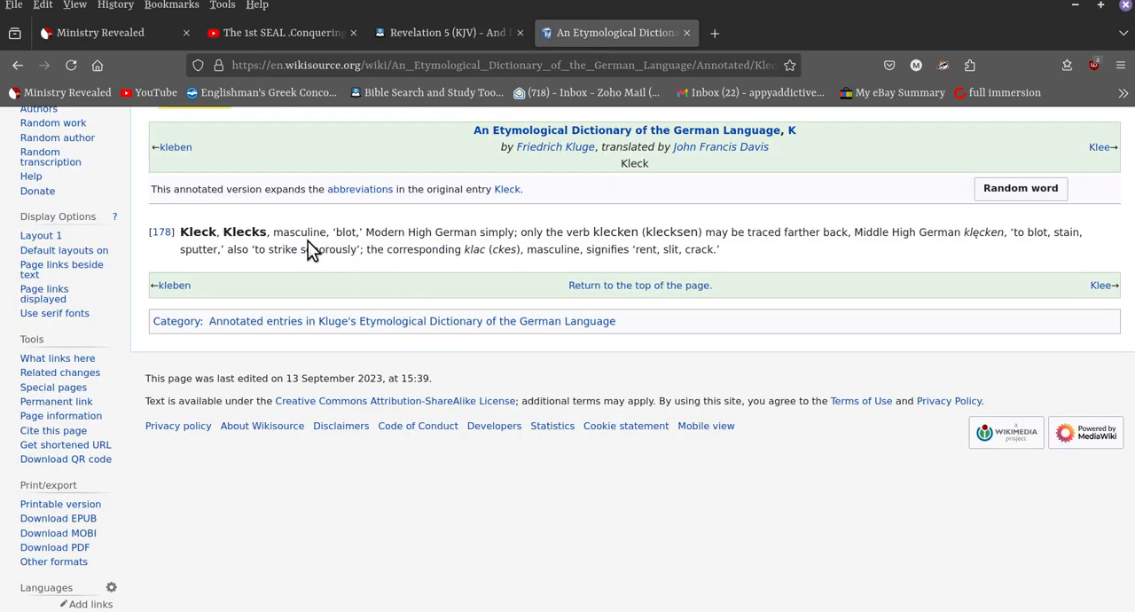
{"action": "mouse_move", "coordinate": [337, 251]}
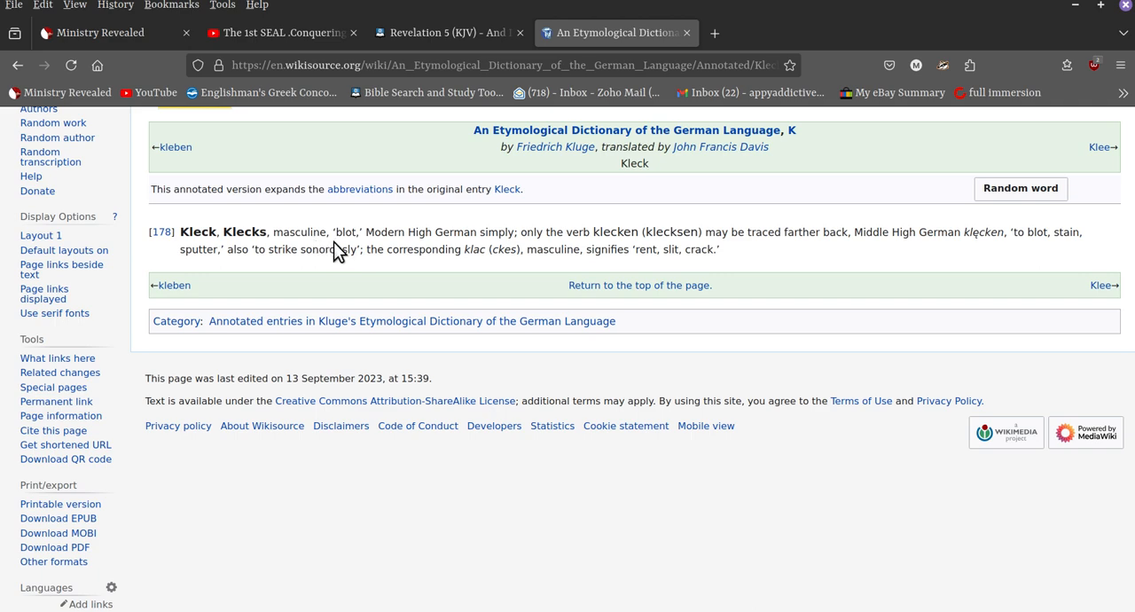
{"action": "mouse_move", "coordinate": [502, 246]}
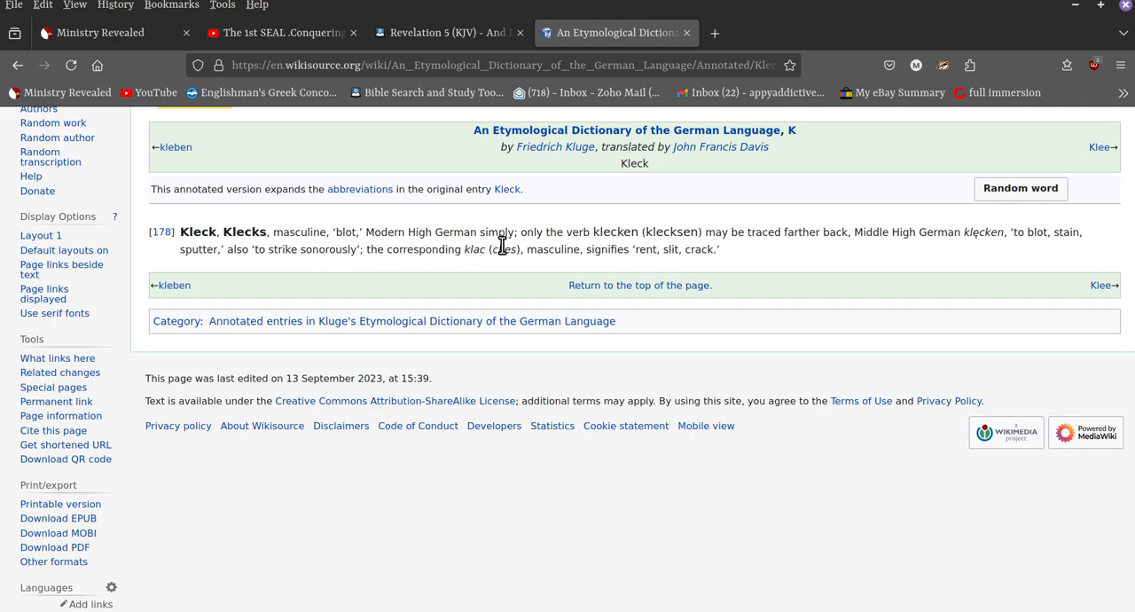
{"action": "mouse_move", "coordinate": [631, 252]}
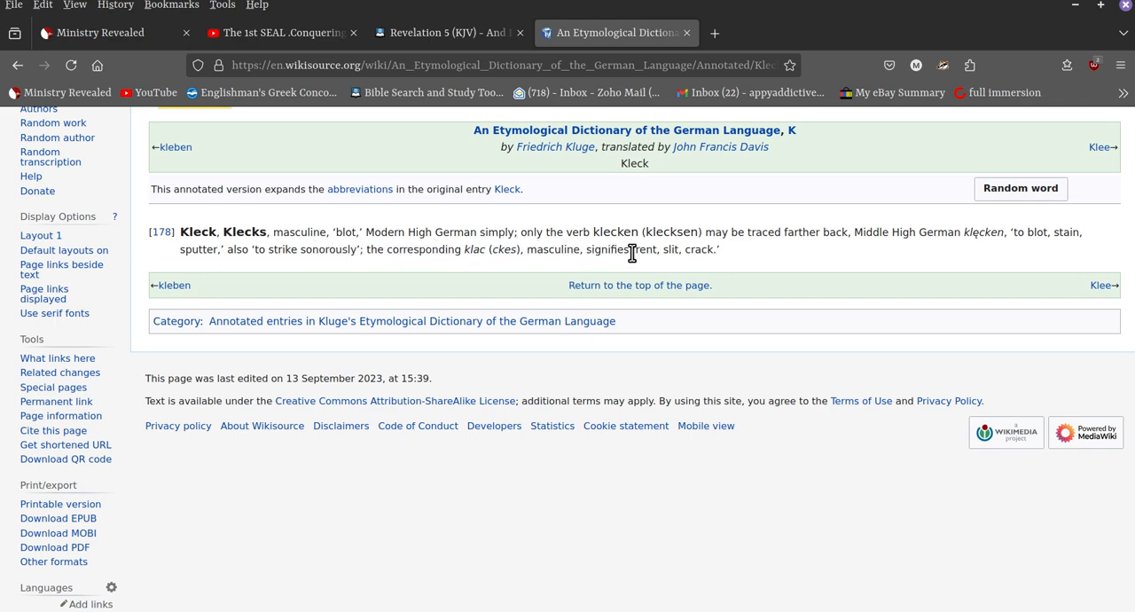
{"action": "mouse_move", "coordinate": [840, 258]}
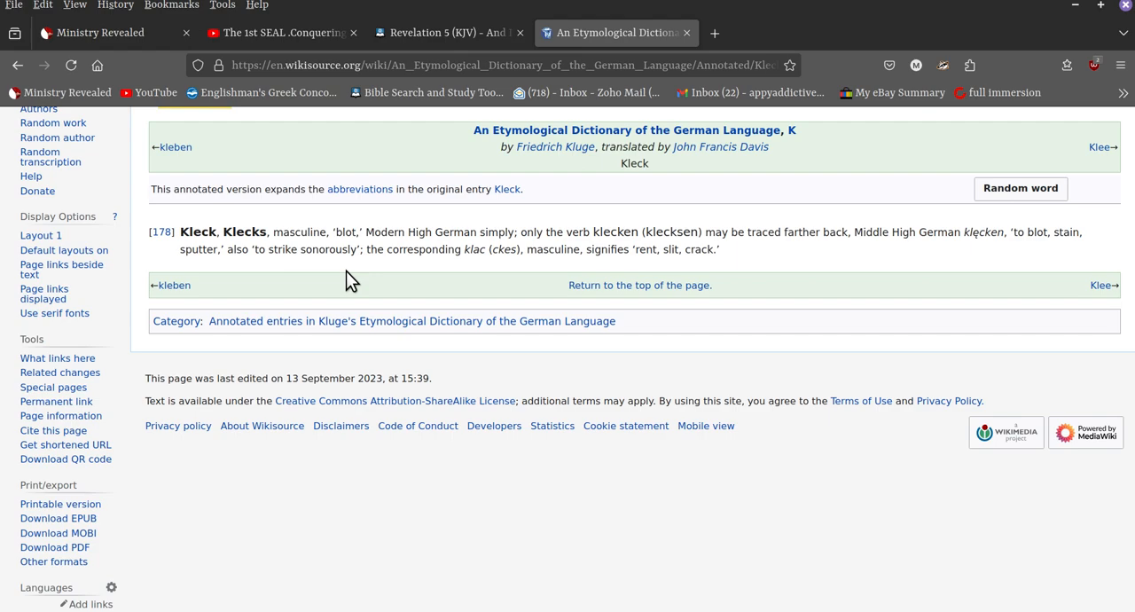
{"action": "mouse_move", "coordinate": [369, 256]}
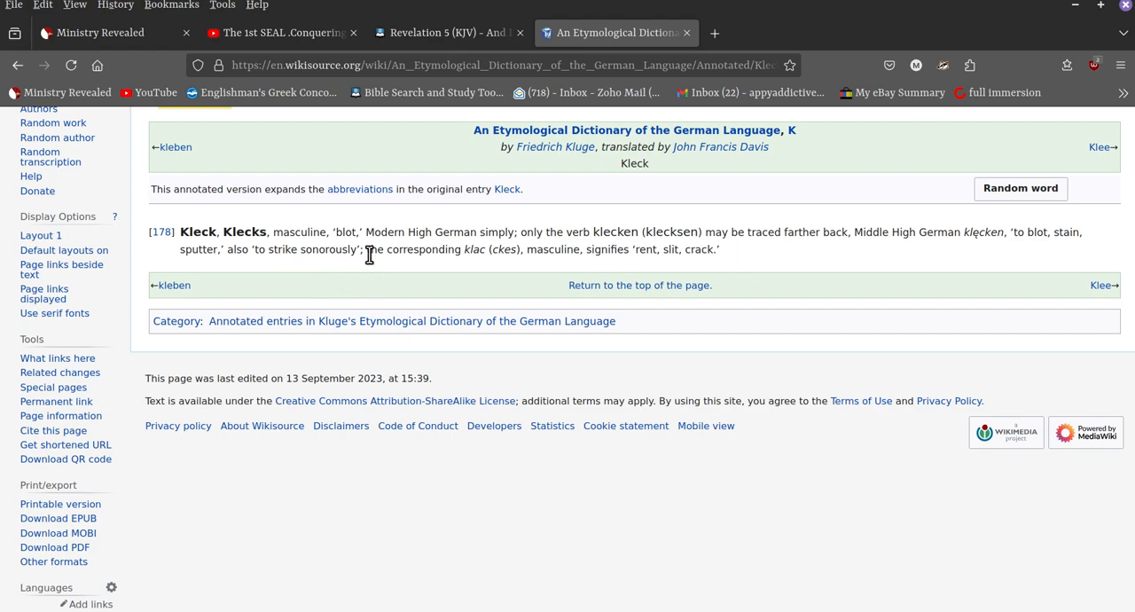
{"action": "mouse_move", "coordinate": [441, 33]}
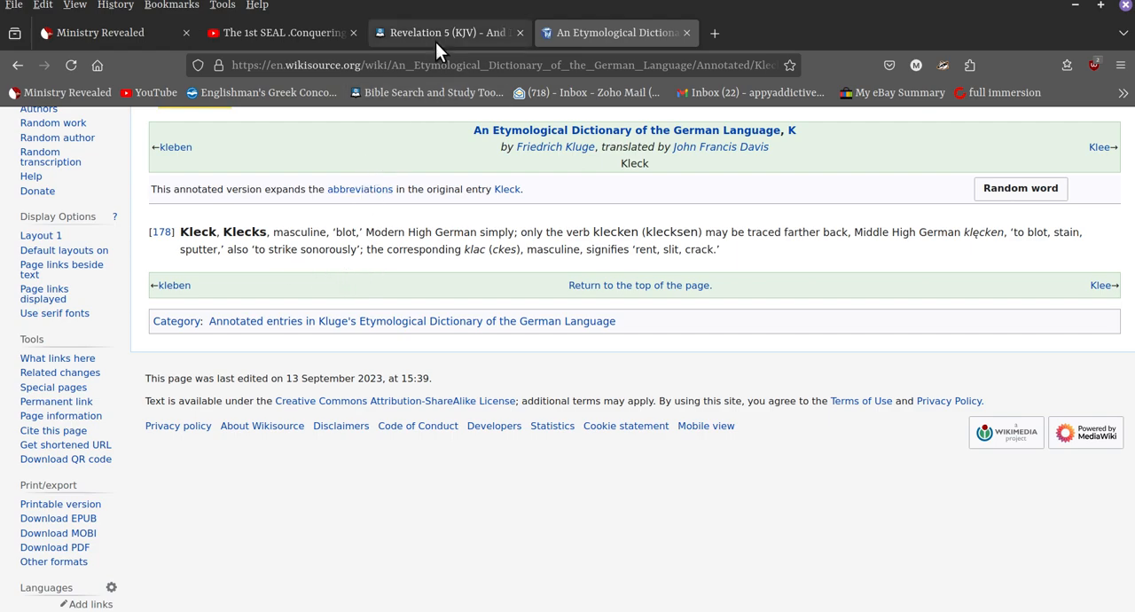
{"action": "left_click", "coordinate": [448, 33]}
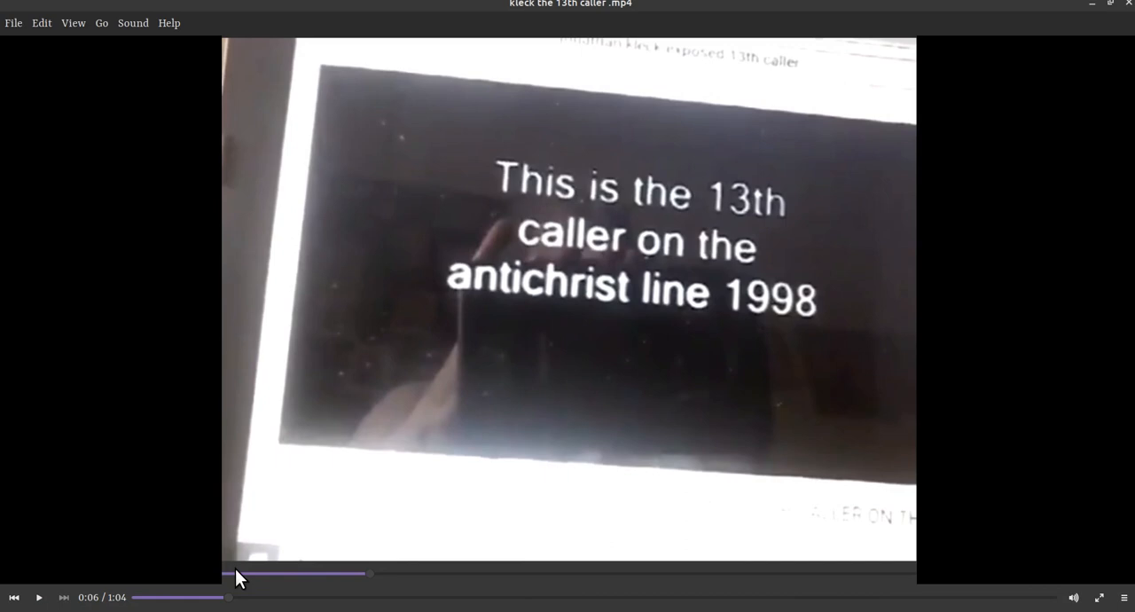
{"action": "mouse_move", "coordinate": [45, 595]}
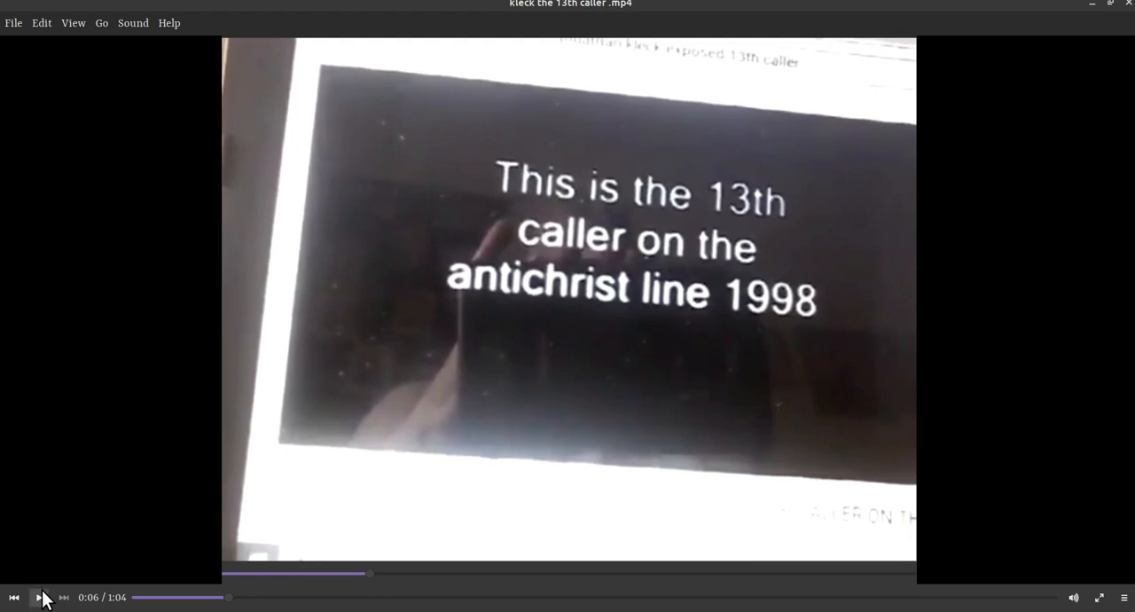
Play the 13th caller clip in Xplayer from 0:06 and pause it at 1:02 of 1:04
{"action": "left_click", "coordinate": [39, 597]}
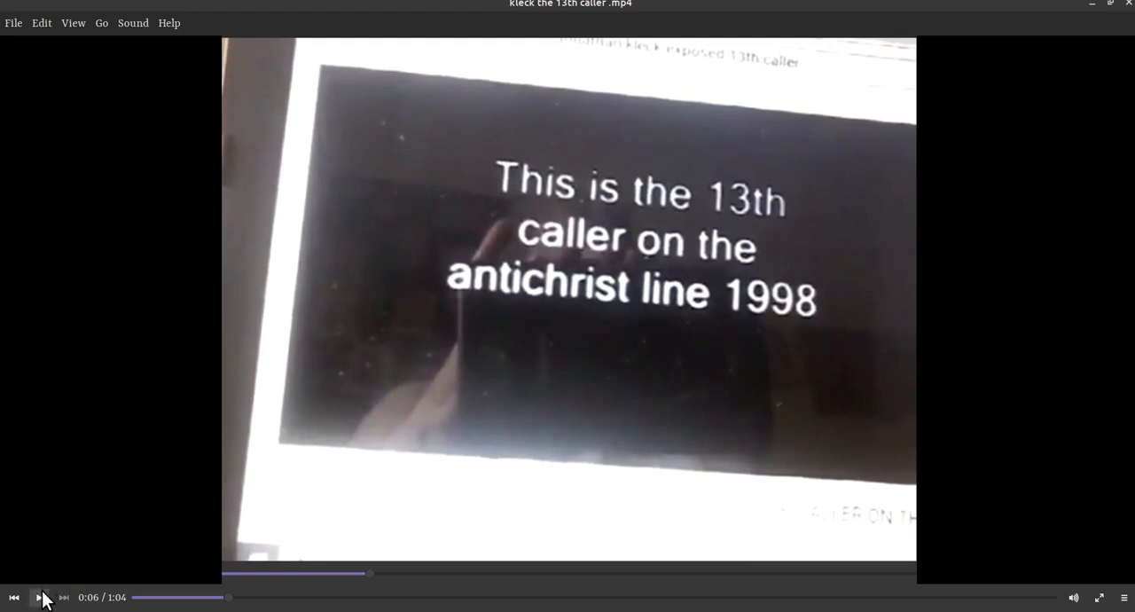
{"action": "left_click", "coordinate": [39, 597]}
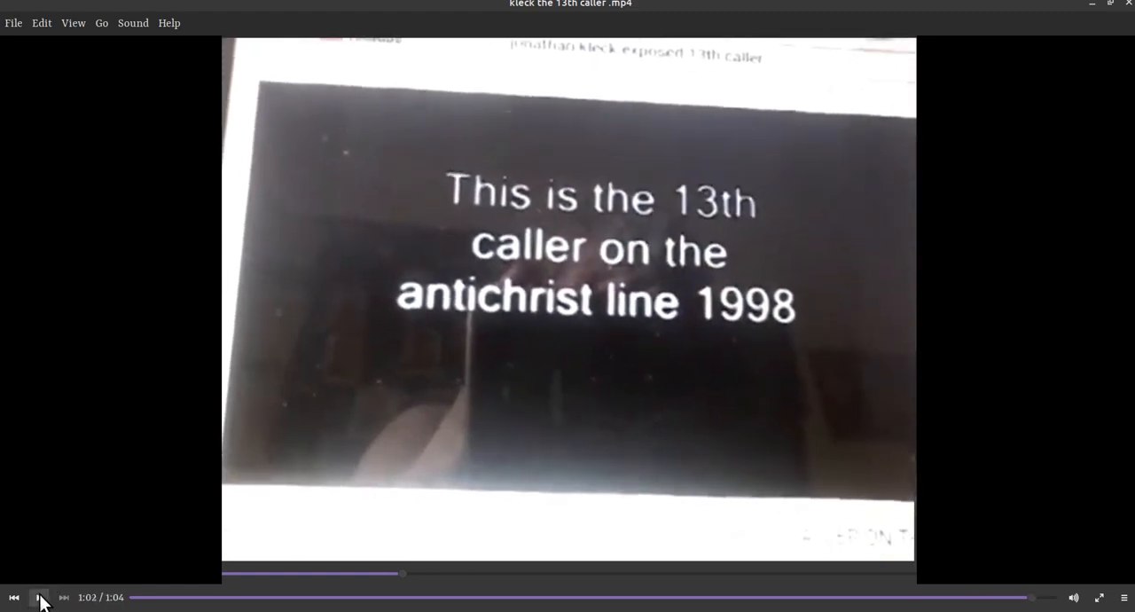
{"action": "left_click", "coordinate": [39, 597]}
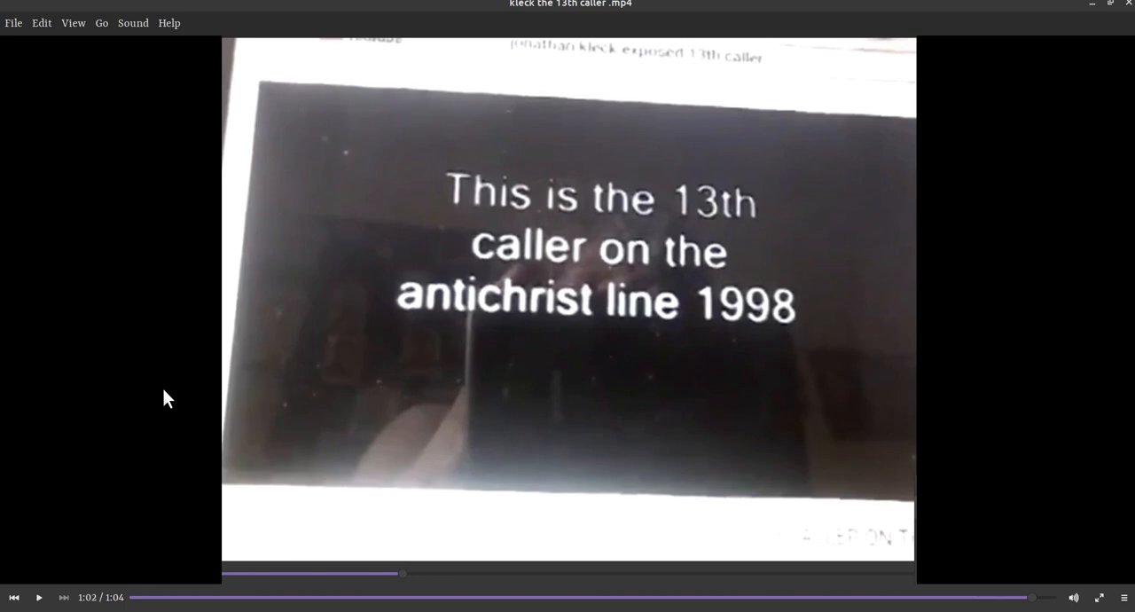
{"action": "mouse_move", "coordinate": [186, 378]}
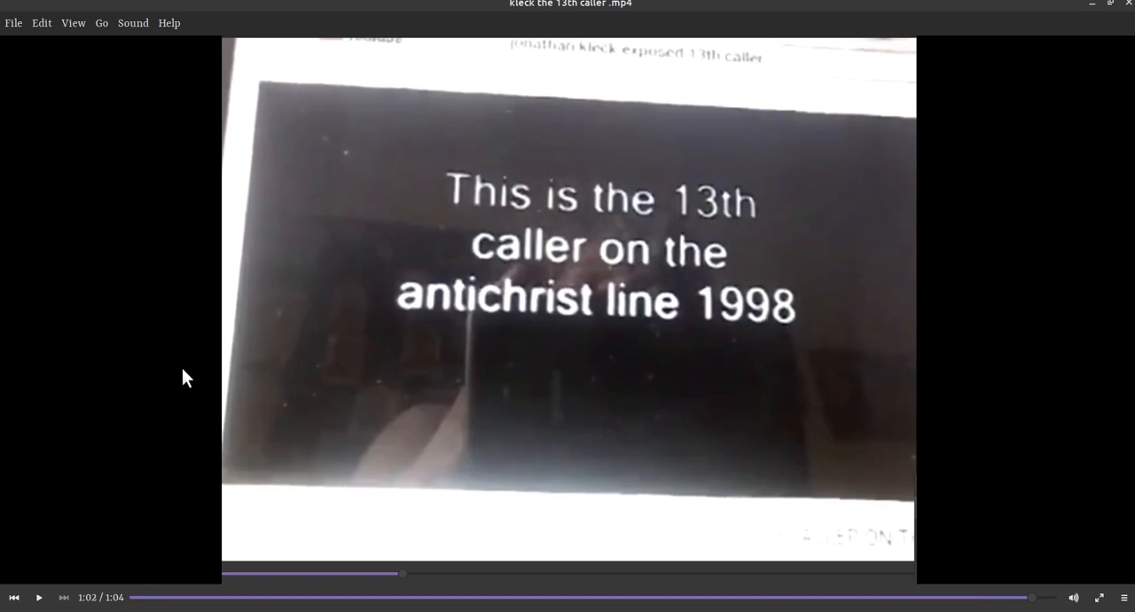
{"action": "mouse_move", "coordinate": [965, 80]}
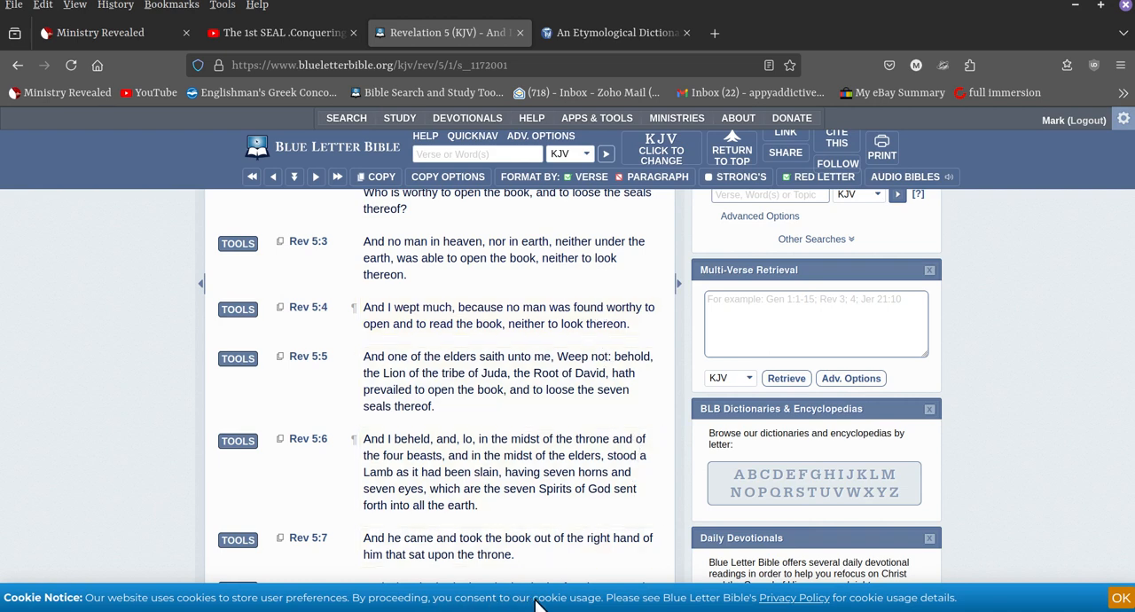
{"action": "mouse_move", "coordinate": [532, 606]}
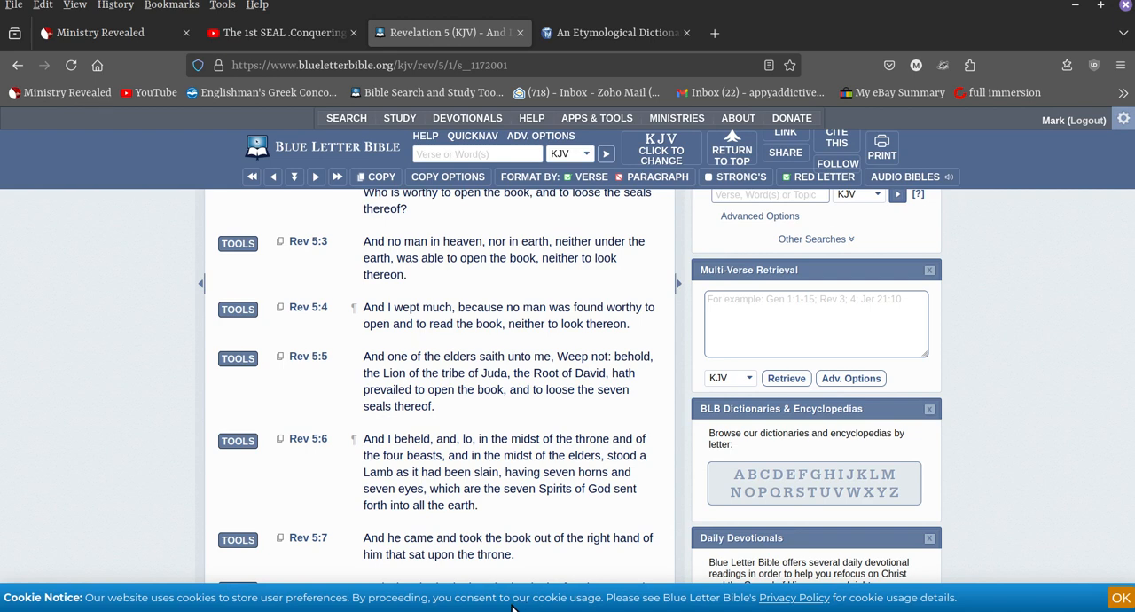
{"action": "mouse_move", "coordinate": [573, 609]}
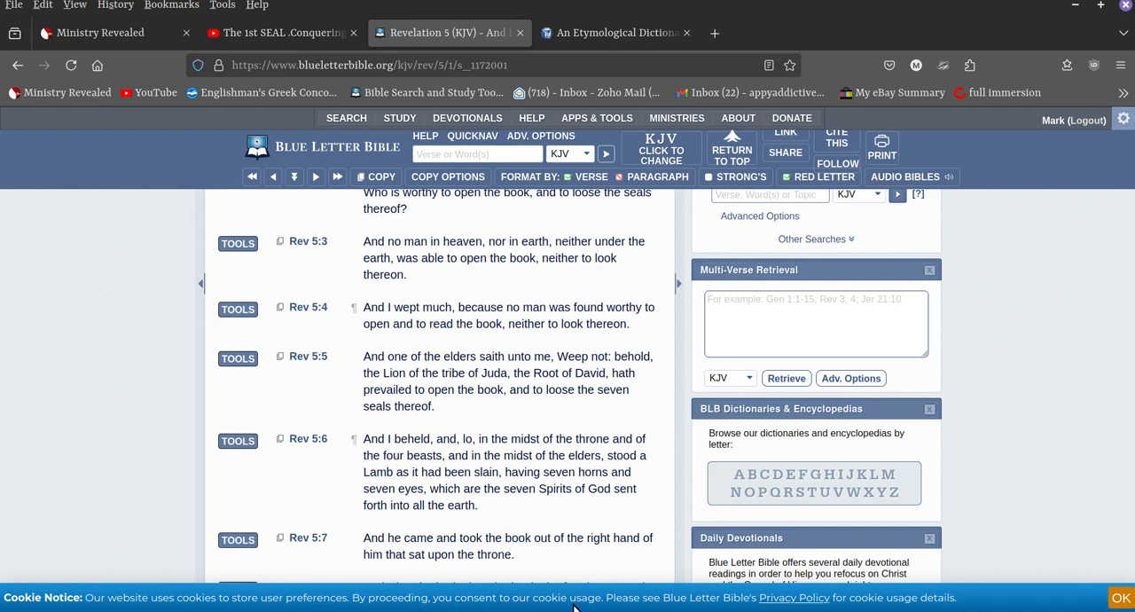